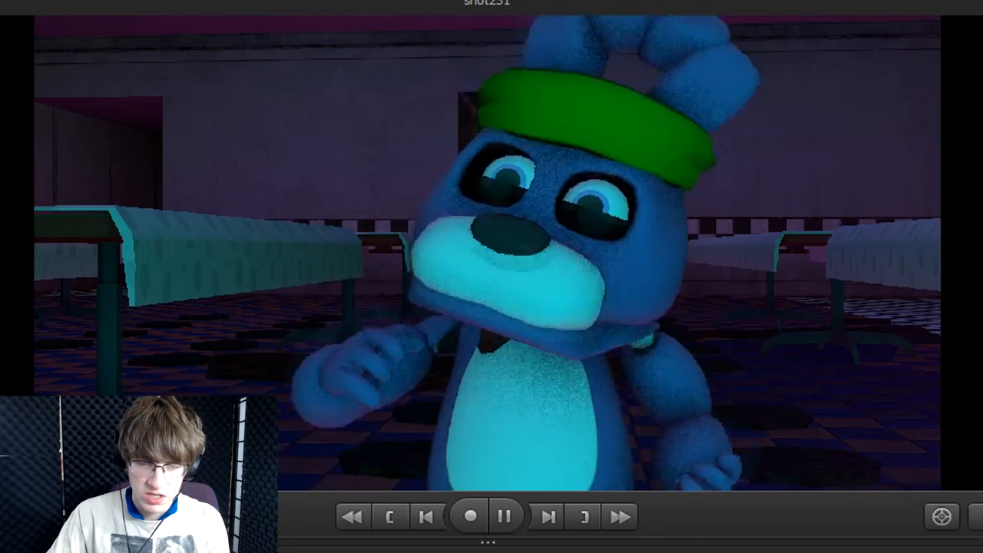
Stop the full-screen preview and return to bip_upperArm_L's curves in the Graph Editor
{"action": "left_click", "coordinate": [549, 516]}
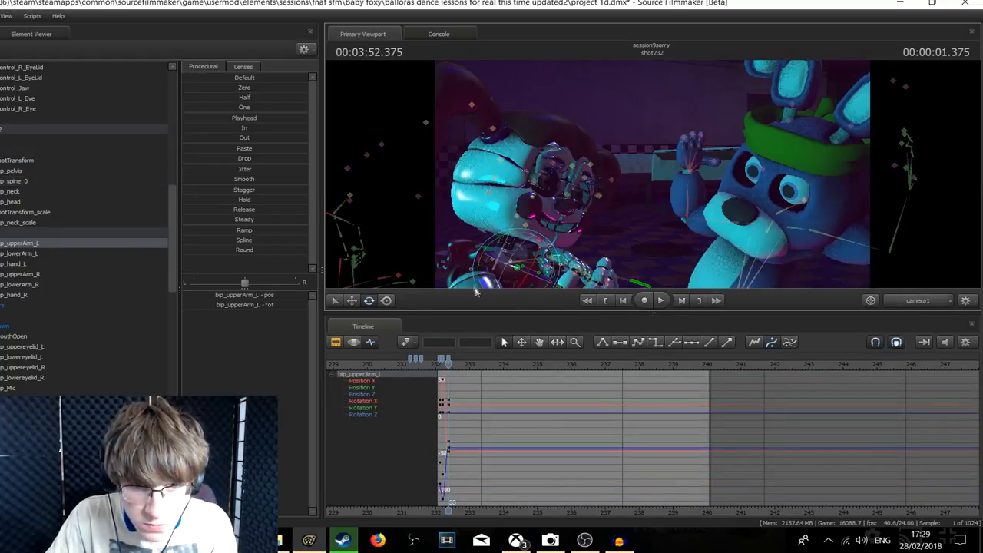
Switch to bip_upperArm_R's curves and play the shot back full-screen for review
{"action": "left_click", "coordinate": [644, 301]}
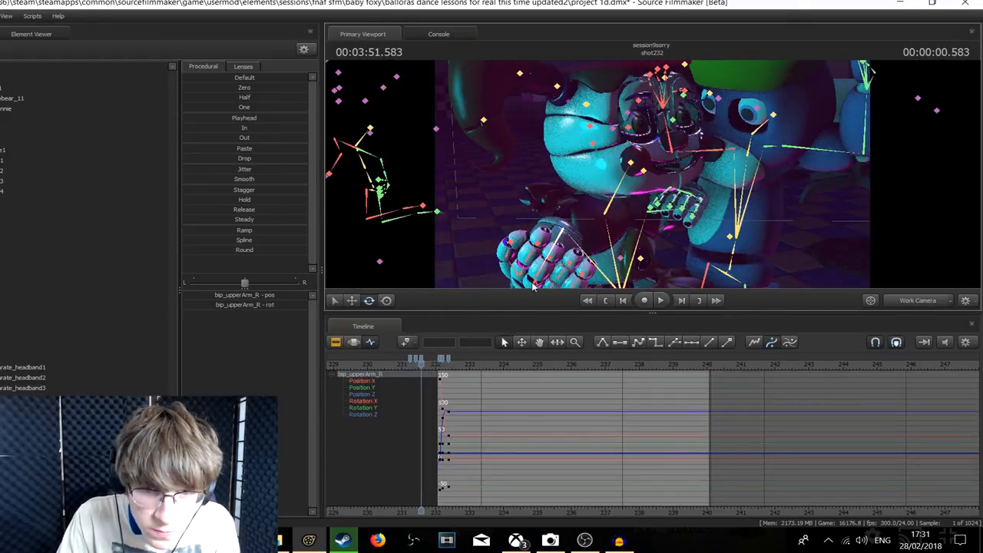
{"action": "left_click", "coordinate": [644, 300]}
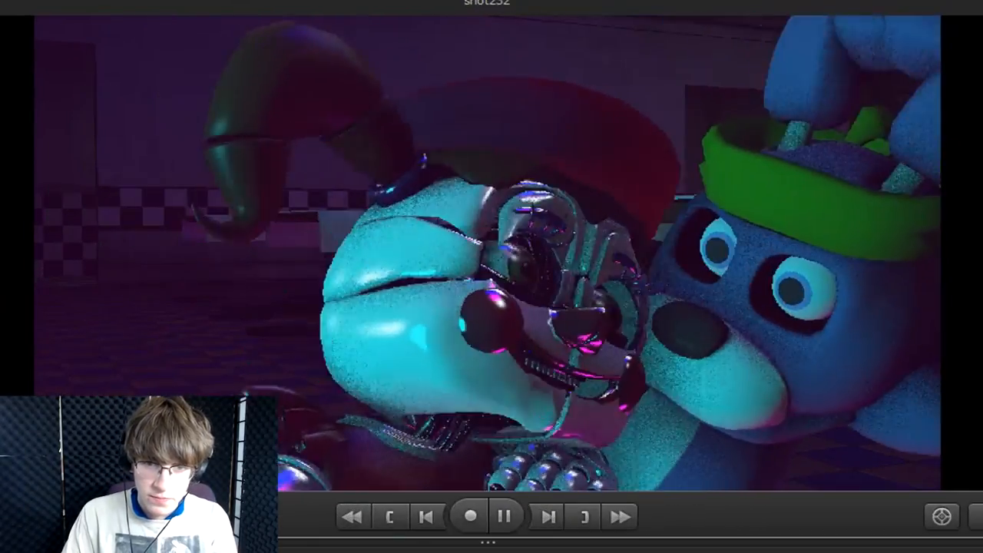
Pause and exit full-screen playback, then show the curves zoomed around 232 seconds
{"action": "left_click", "coordinate": [506, 516]}
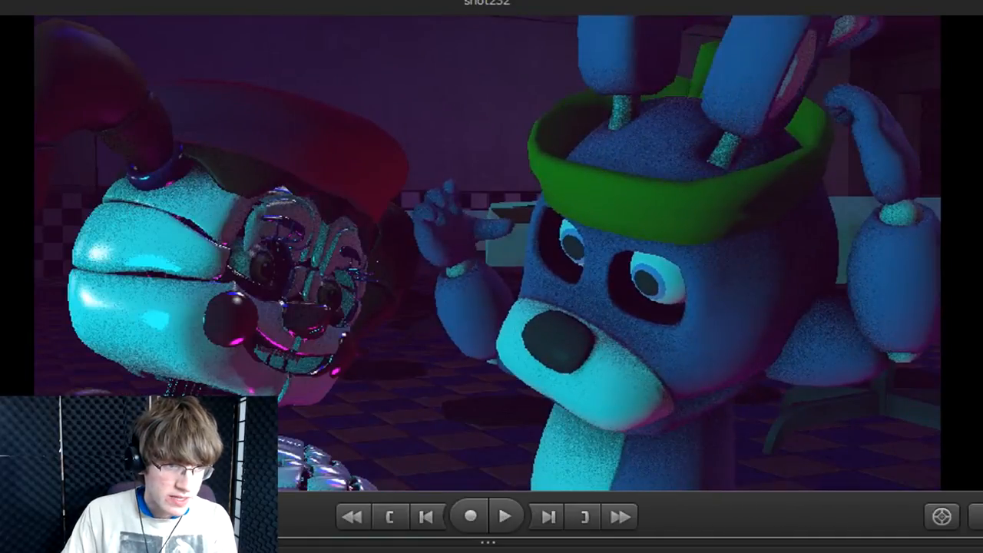
{"action": "left_click", "coordinate": [505, 516]}
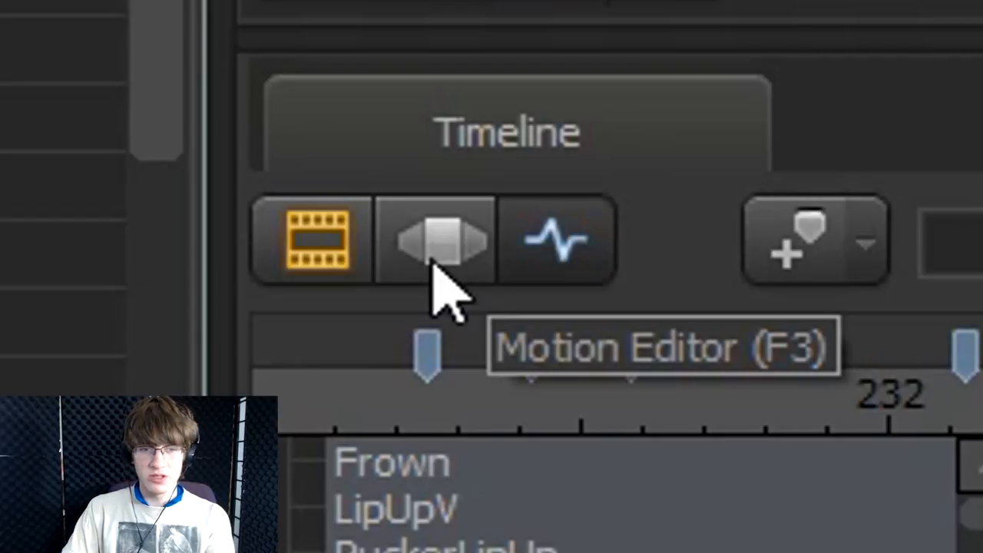
{"action": "left_click", "coordinate": [434, 239]}
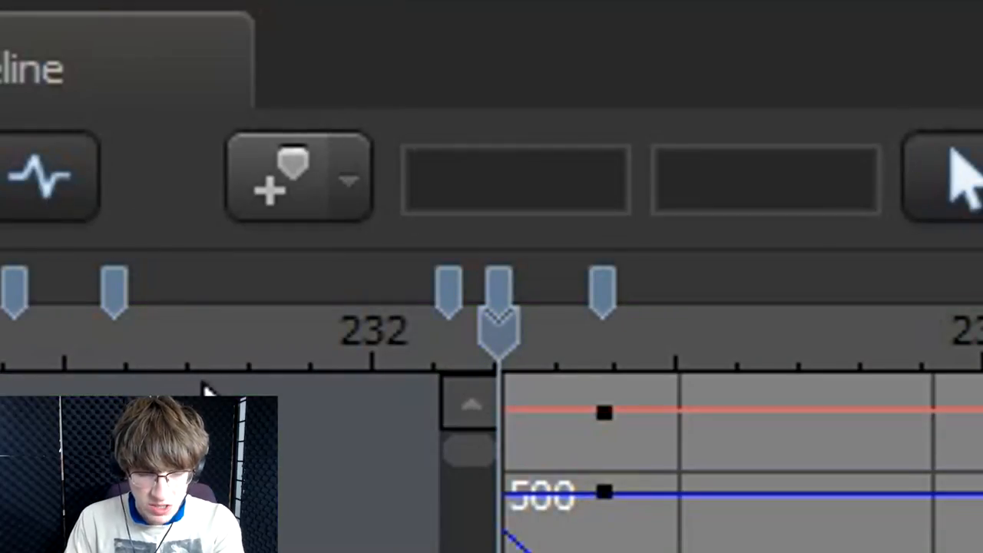
{"action": "left_click_drag", "start_coordinate": [499, 326], "coordinate": [603, 327]}
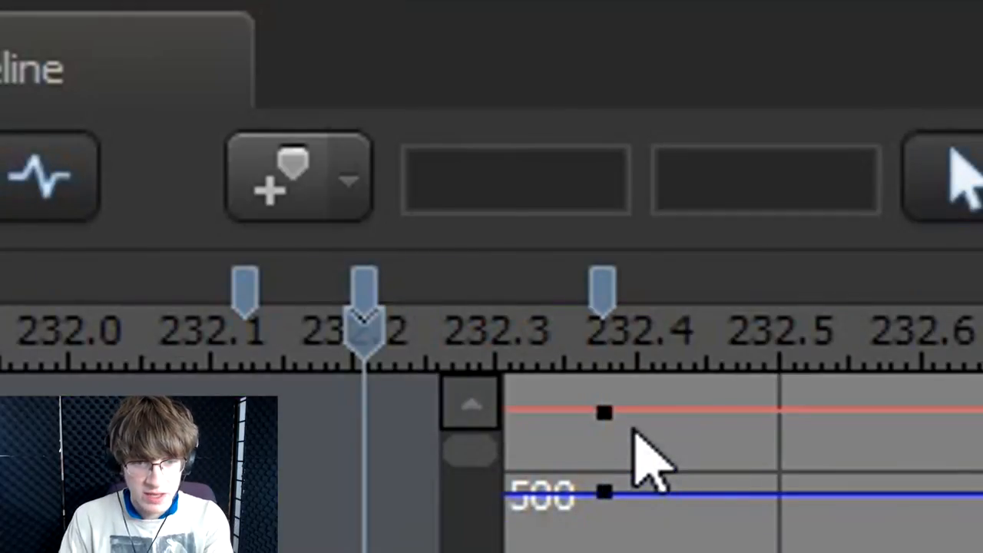
{"action": "mouse_move", "coordinate": [738, 460]}
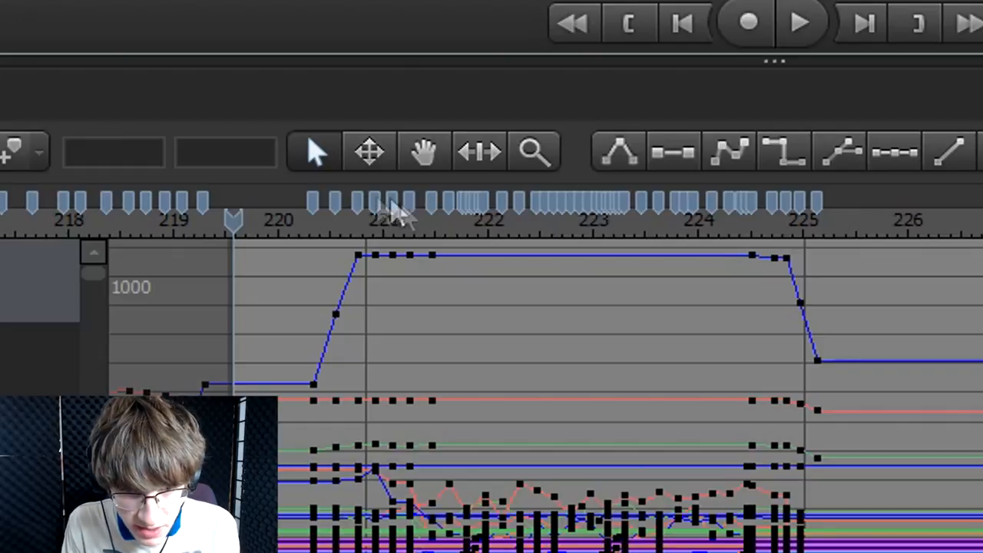
{"action": "mouse_move", "coordinate": [472, 219]}
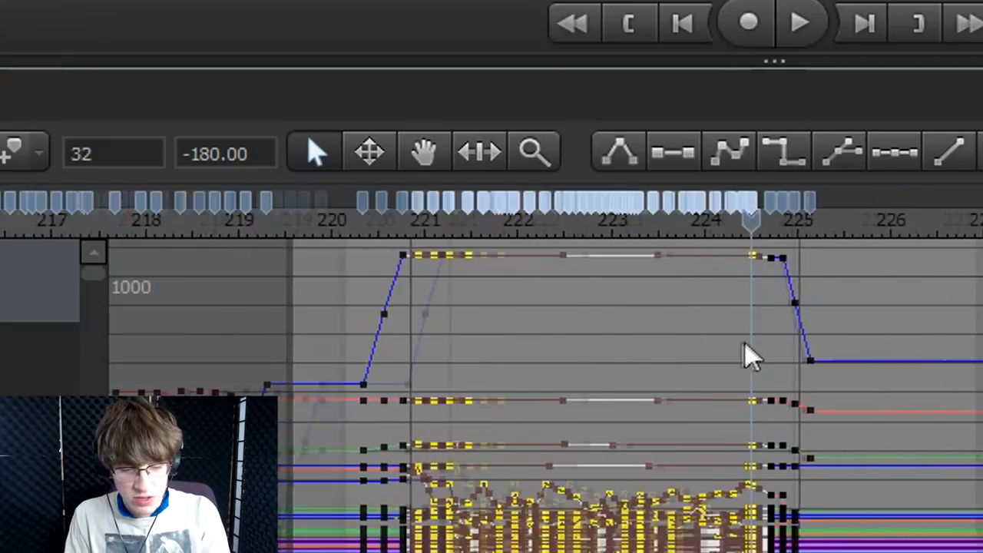
Zoom the graph out to span roughly 216–227 seconds
{"action": "scroll", "scroll_direction": "left", "scroll_amount": 3}
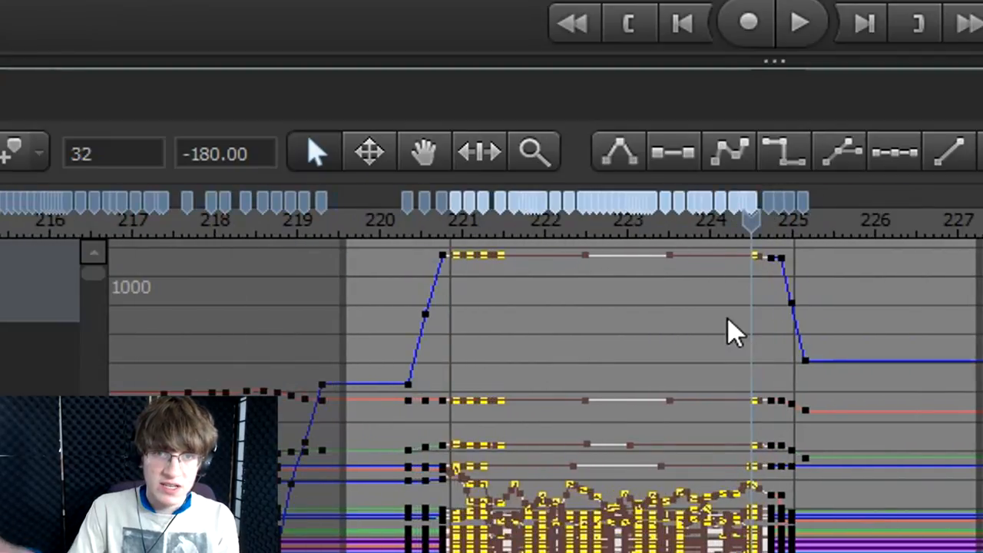
{"action": "mouse_move", "coordinate": [772, 300]}
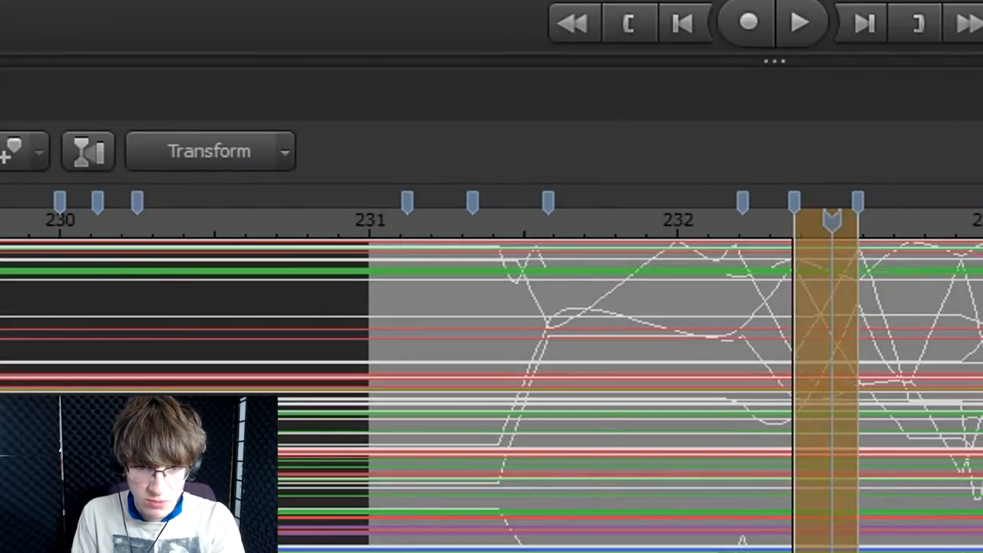
Show all of Baby's arm channels and rework a keyframe on the left upper arm curve
{"action": "left_click", "coordinate": [630, 23]}
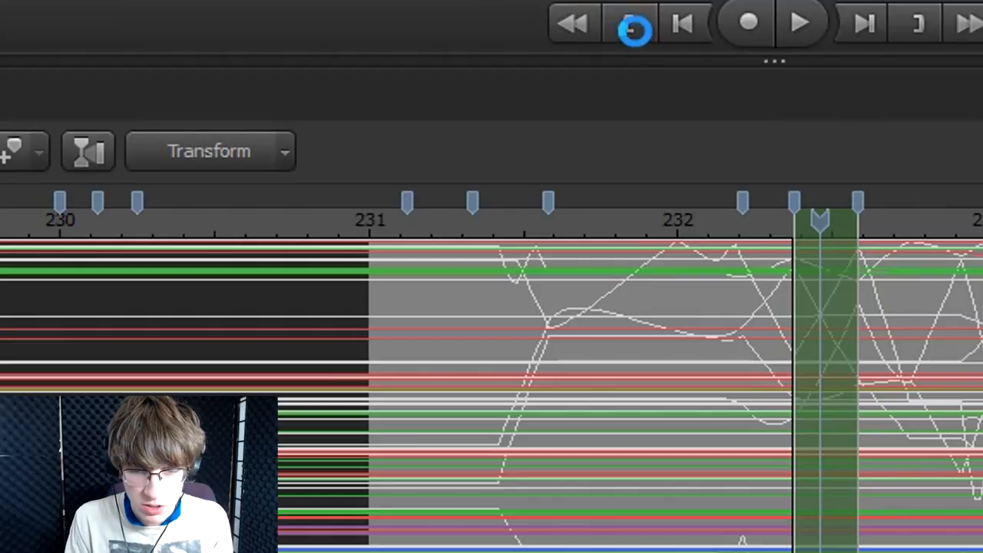
{"action": "mouse_move", "coordinate": [634, 23]}
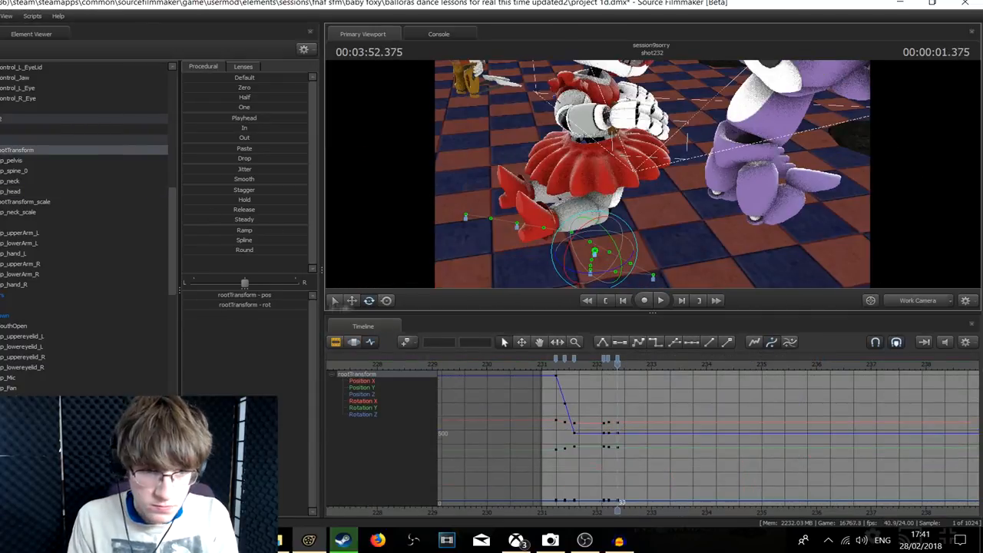
{"action": "left_click", "coordinate": [660, 300]}
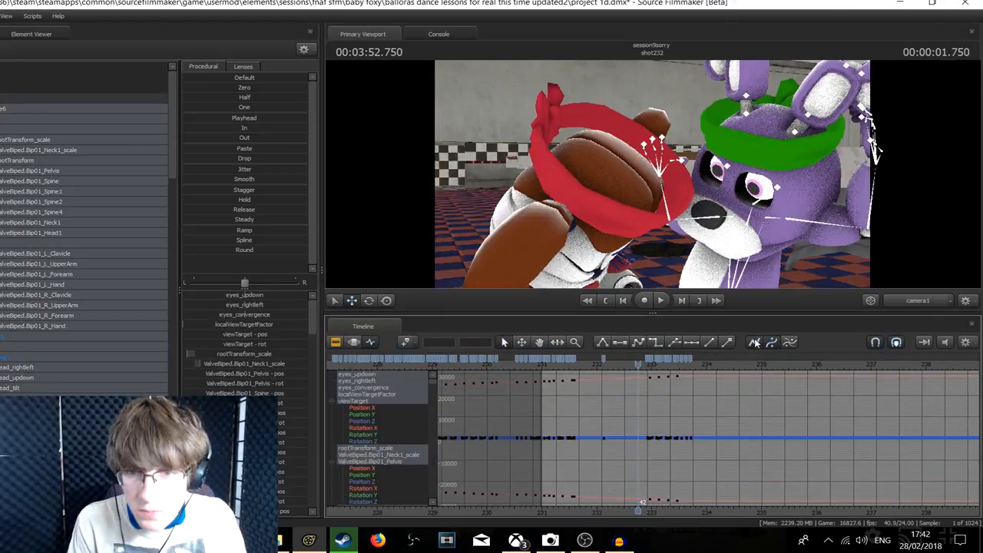
{"action": "left_click", "coordinate": [36, 315]}
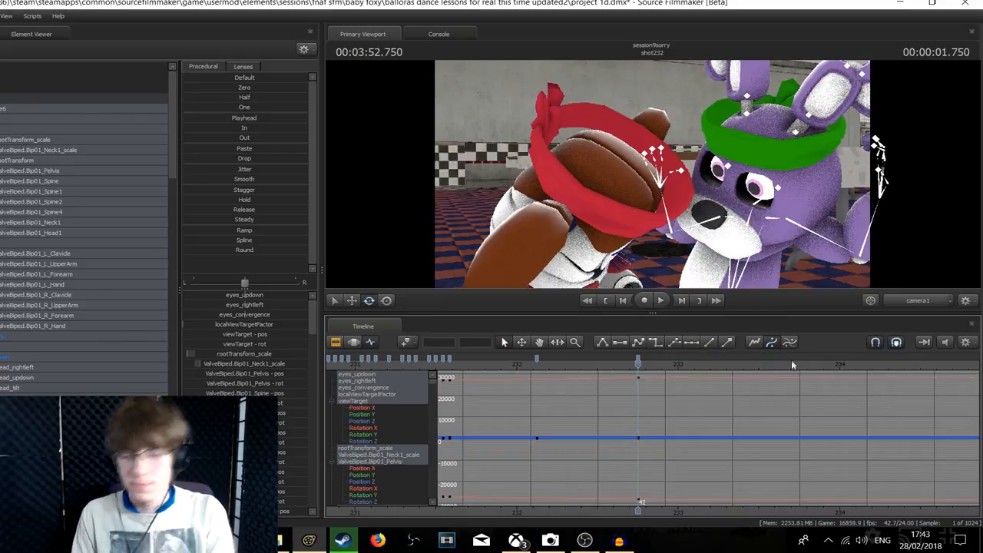
{"action": "left_click", "coordinate": [644, 301]}
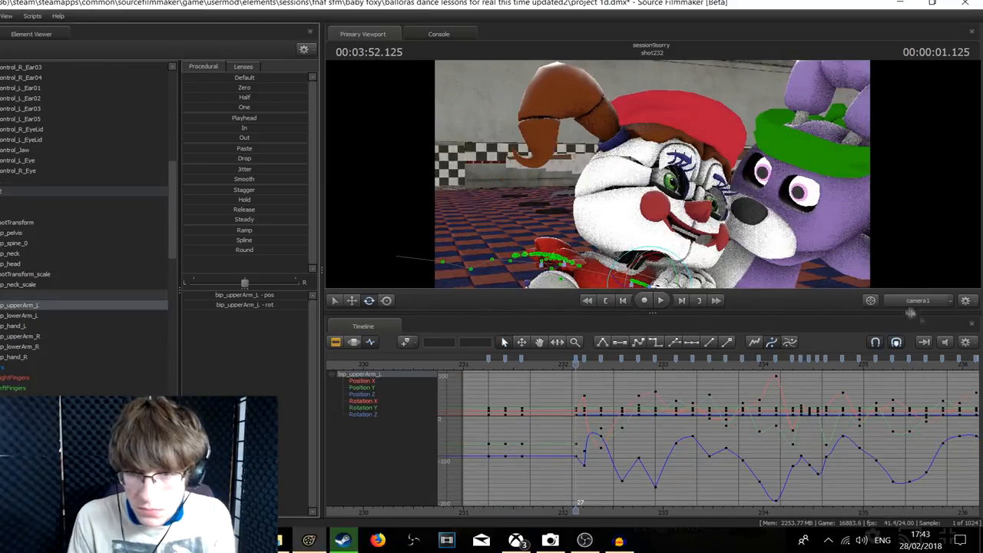
{"action": "left_click", "coordinate": [918, 301]}
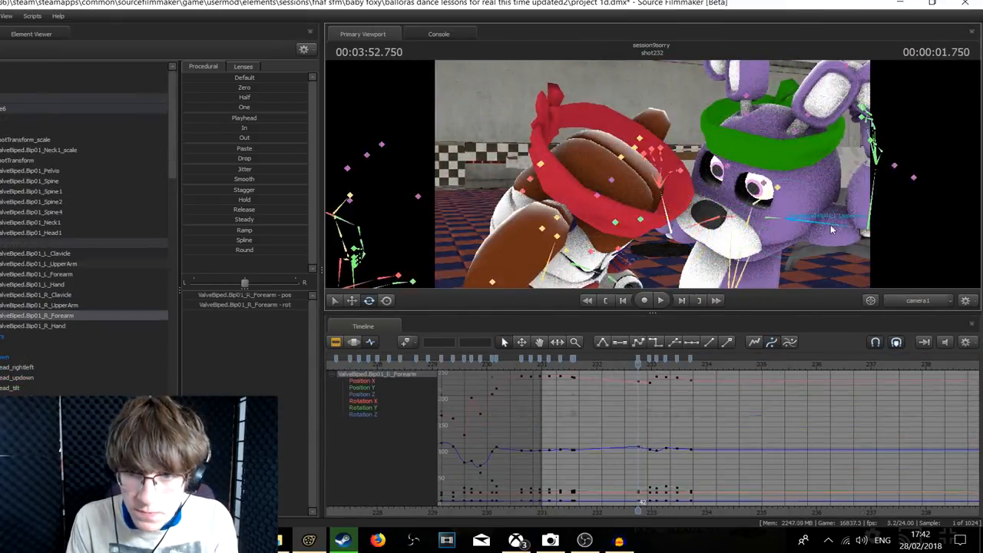
{"action": "left_click", "coordinate": [643, 300]}
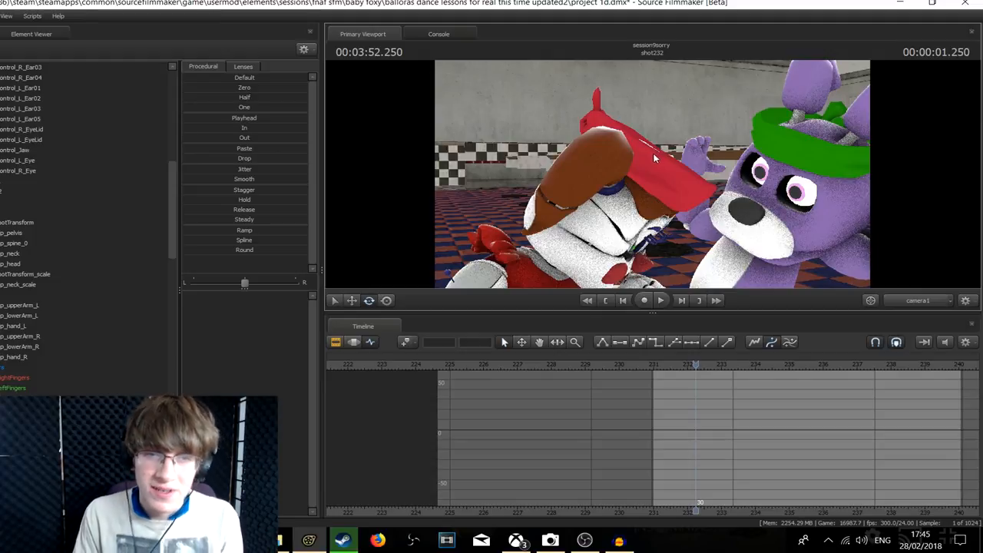
{"action": "mouse_move", "coordinate": [659, 163]}
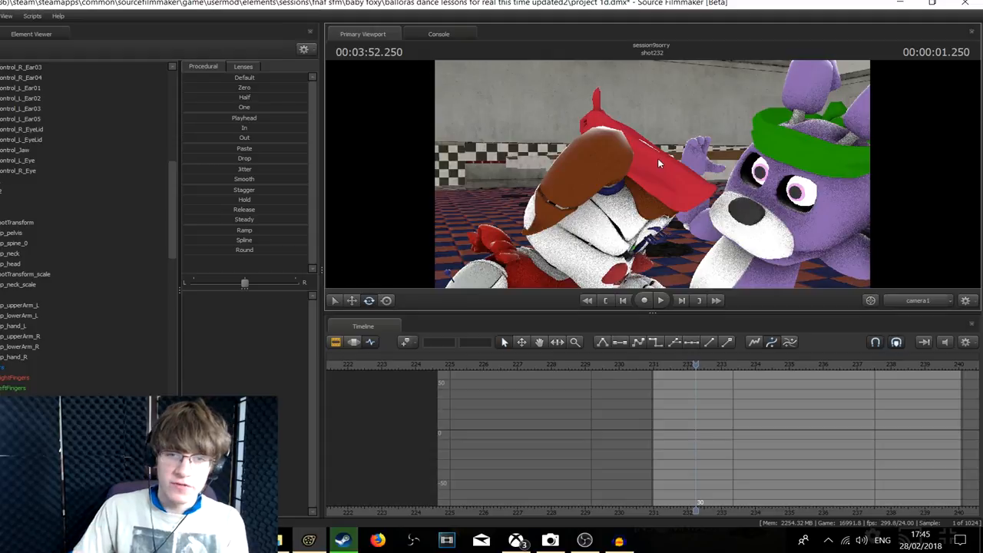
{"action": "left_click", "coordinate": [21, 336]}
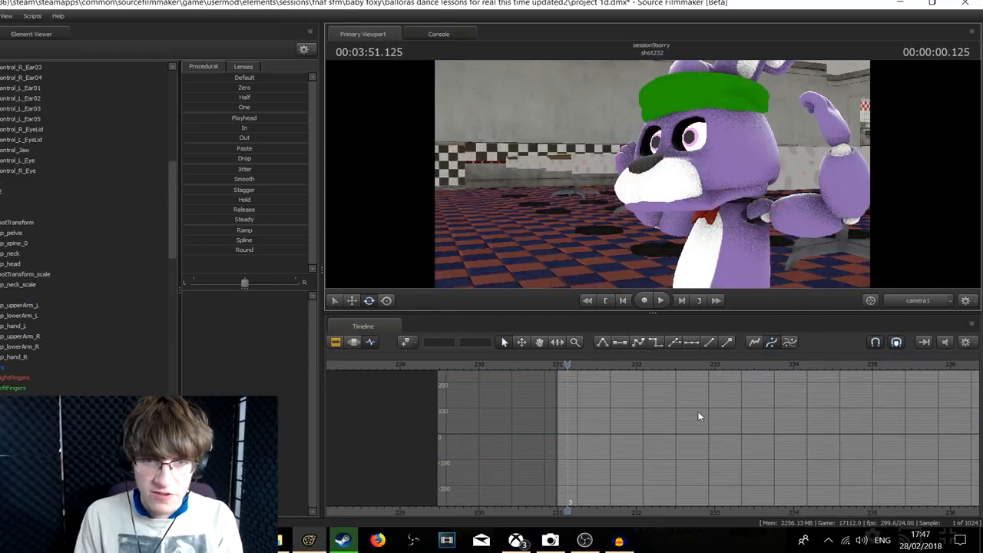
{"action": "left_click", "coordinate": [660, 300]}
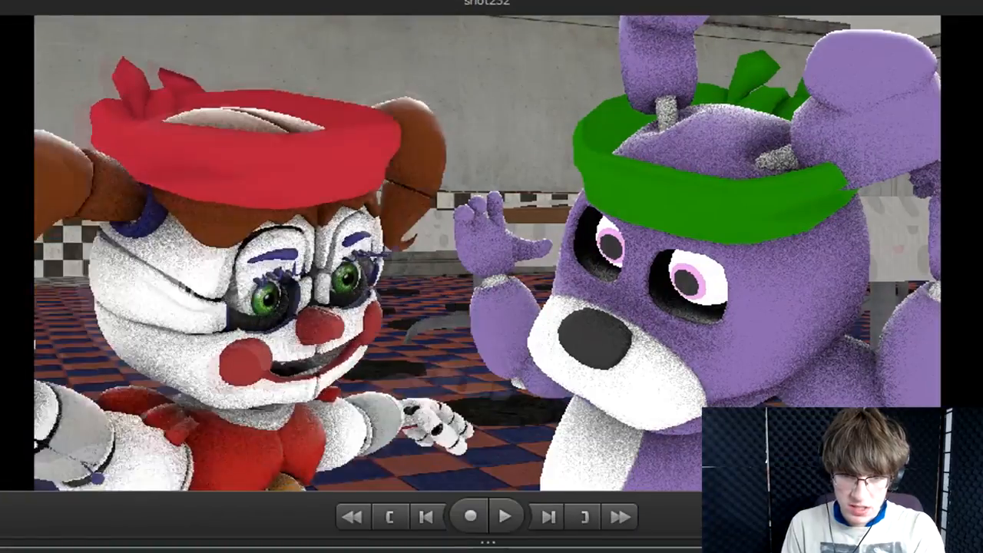
{"action": "left_click", "coordinate": [506, 516]}
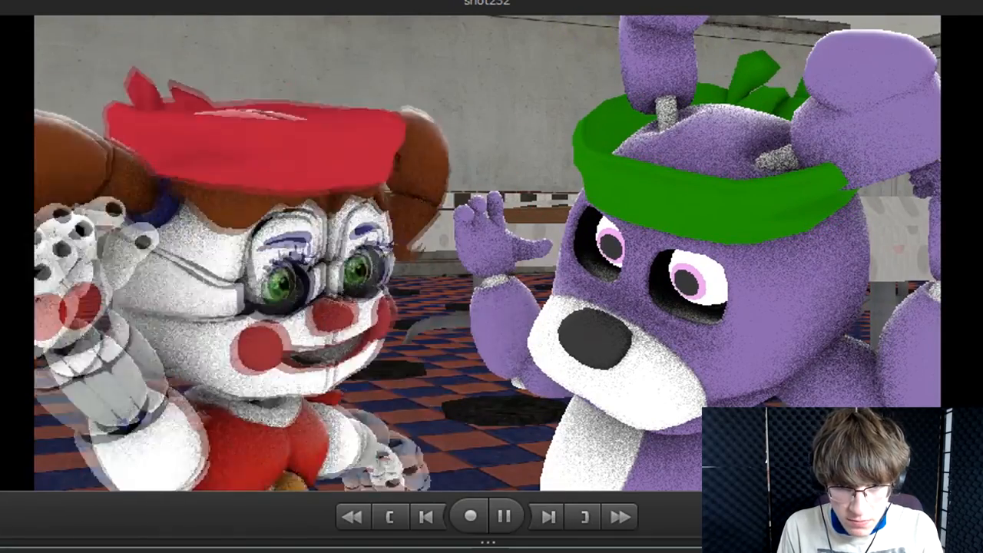
{"action": "left_click", "coordinate": [505, 516]}
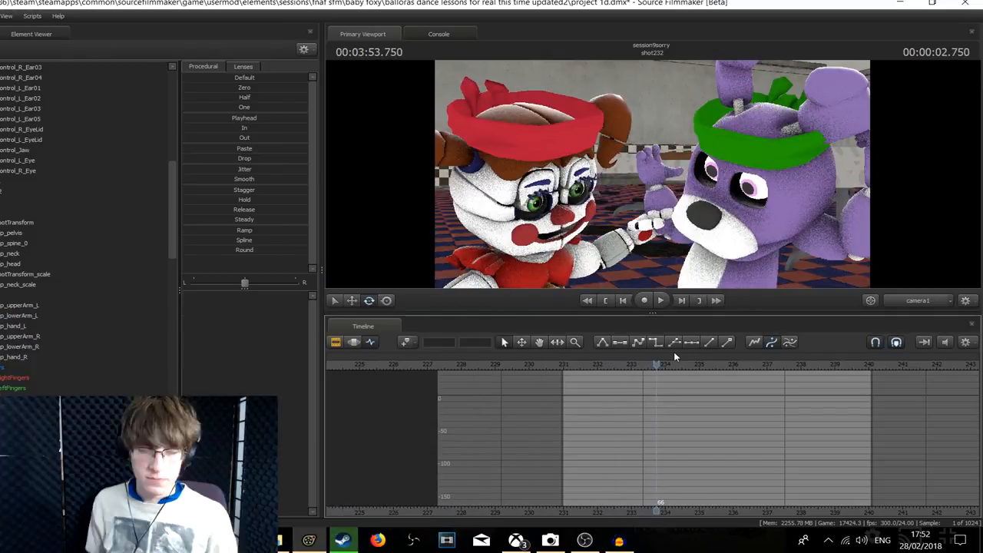
Select Baby's left upper arm and adjust its rotation keyframes between frames 231 and 236
{"action": "left_click", "coordinate": [644, 300]}
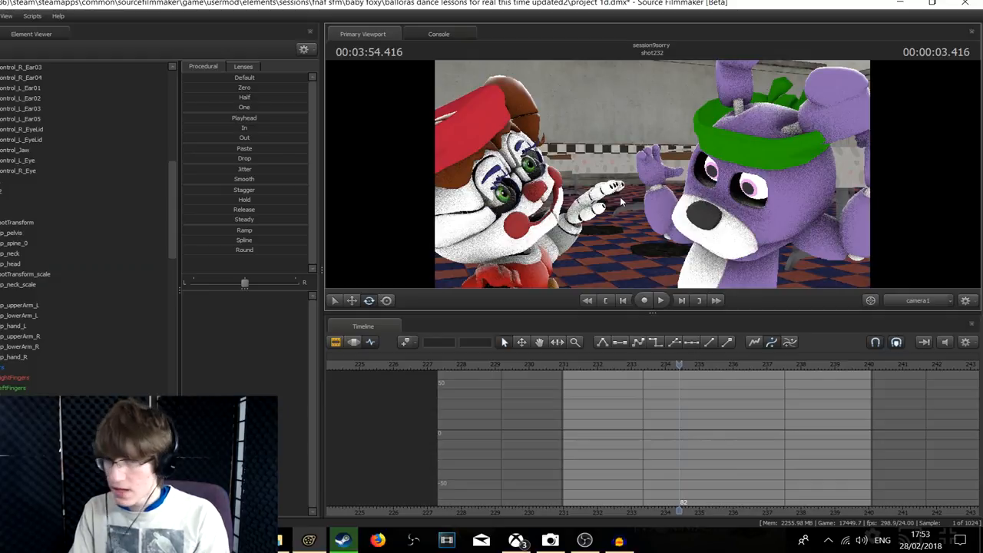
{"action": "left_click", "coordinate": [660, 300]}
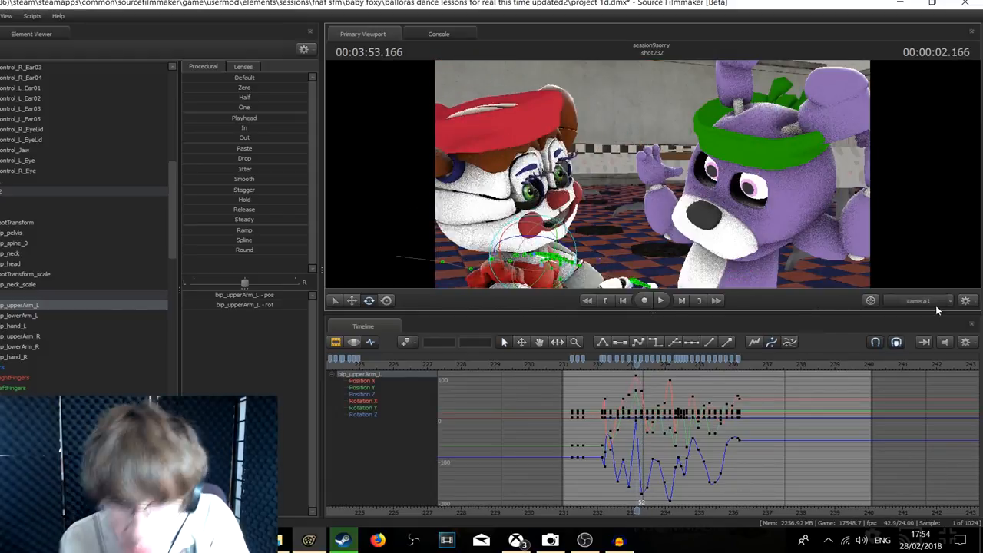
{"action": "left_click", "coordinate": [643, 301]}
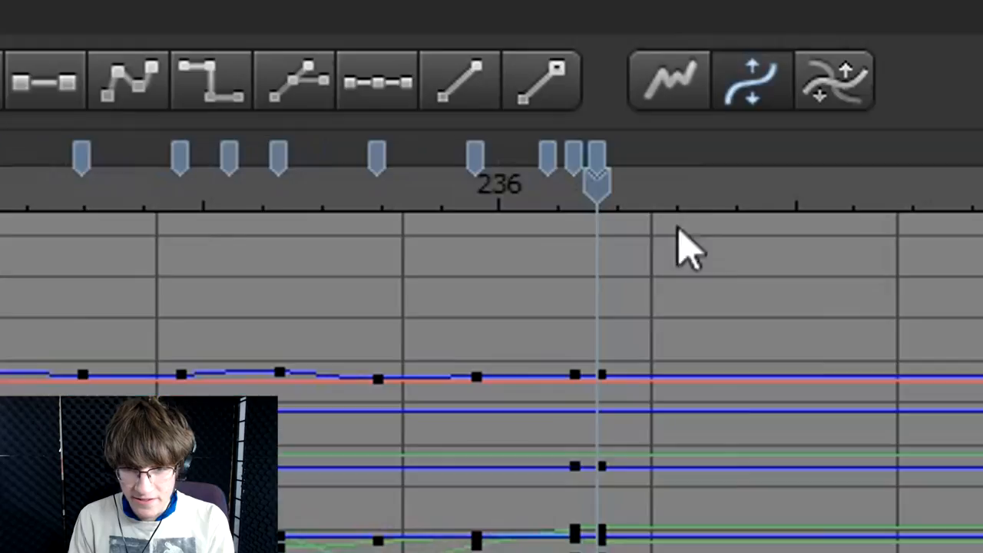
Select all keyframes in the Graph Editor and apply spline tangents
{"action": "left_click", "coordinate": [695, 250]}
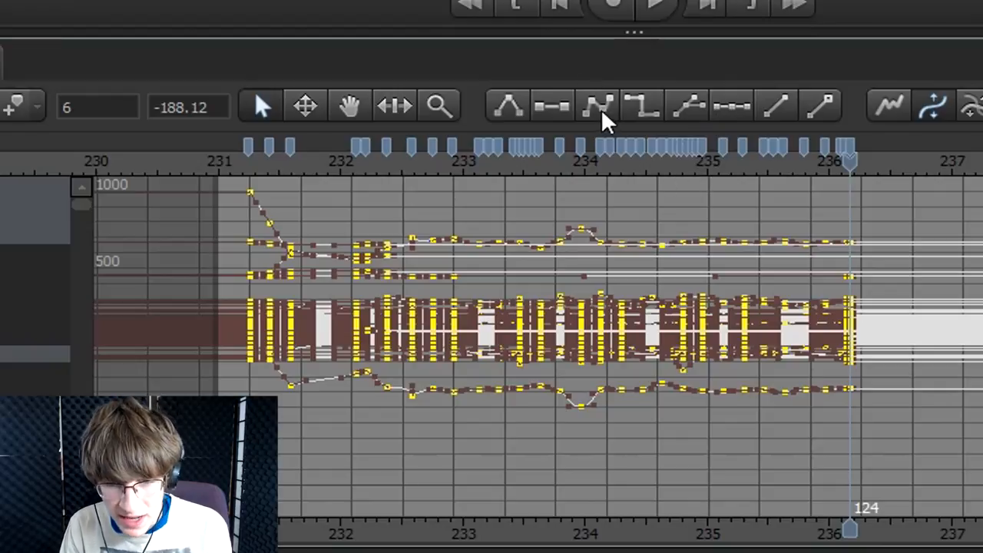
{"action": "mouse_move", "coordinate": [603, 123]}
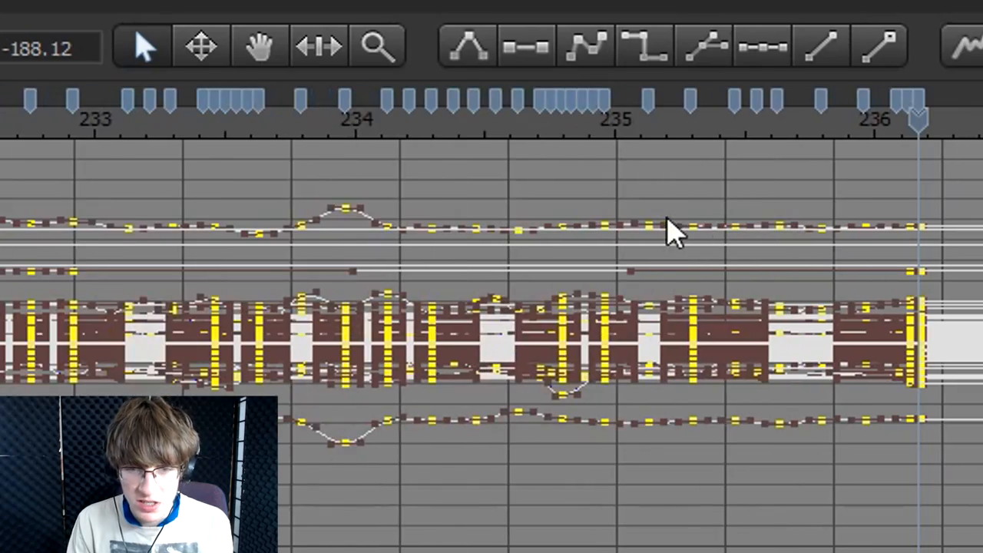
{"action": "left_click", "coordinate": [649, 116]}
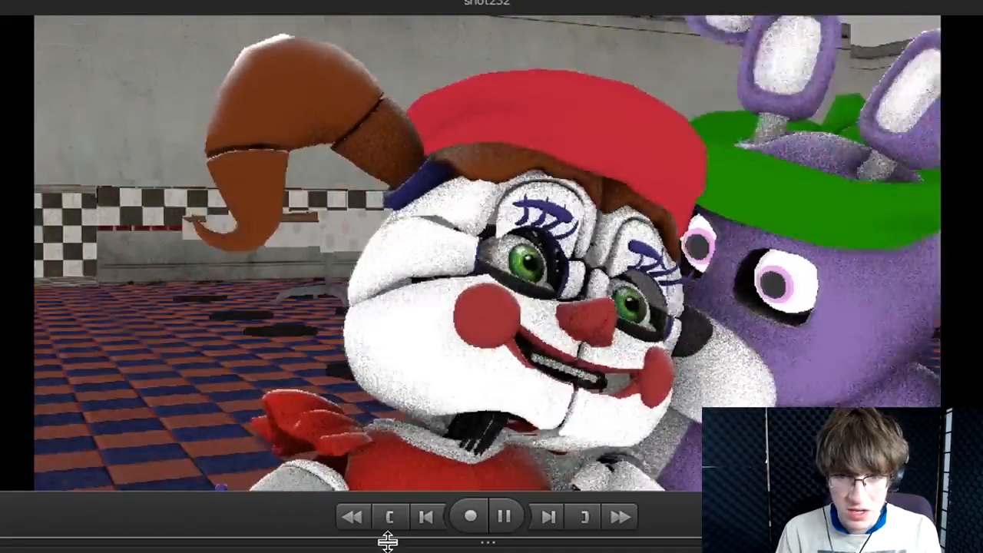
{"action": "left_click", "coordinate": [505, 516]}
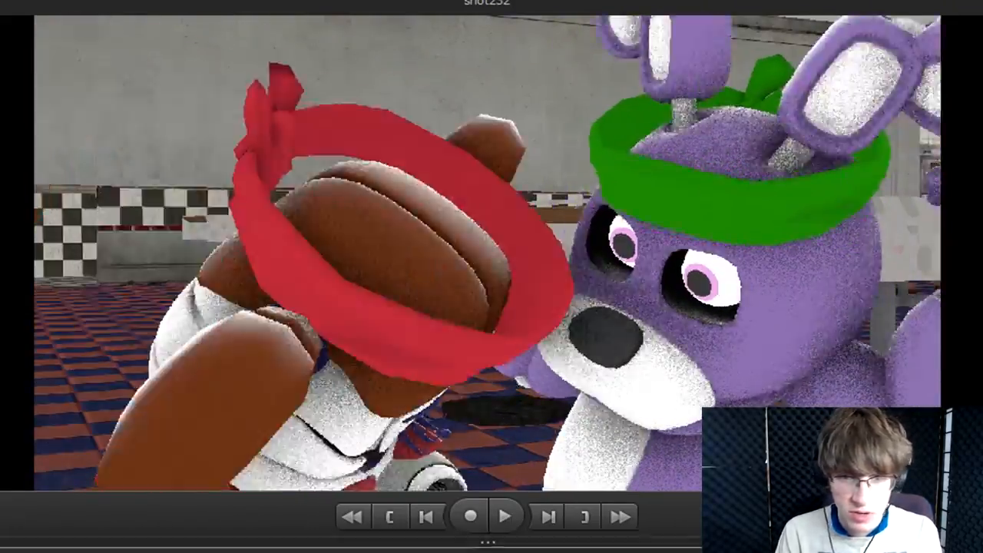